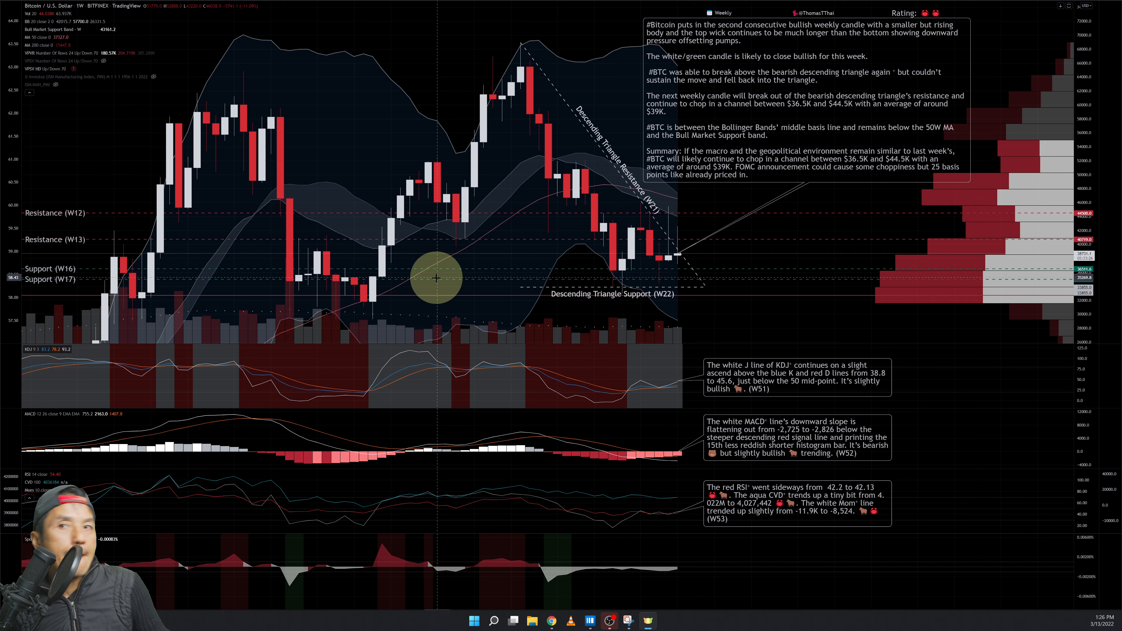
{"action": "mouse_move", "coordinate": [623, 168]}
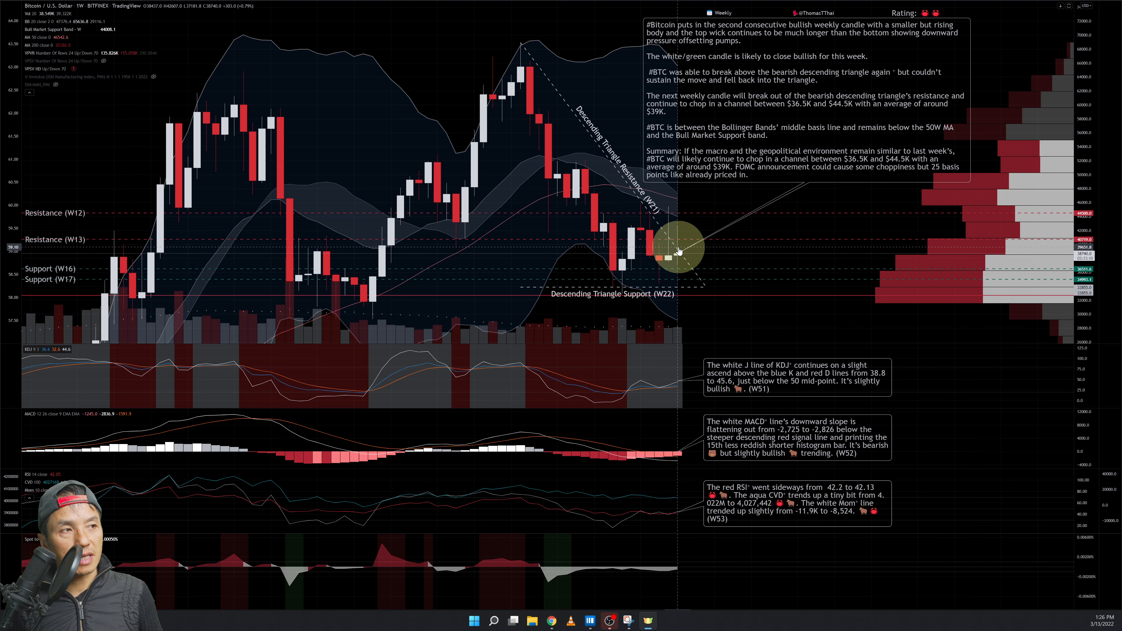
{"action": "mouse_move", "coordinate": [716, 277]}
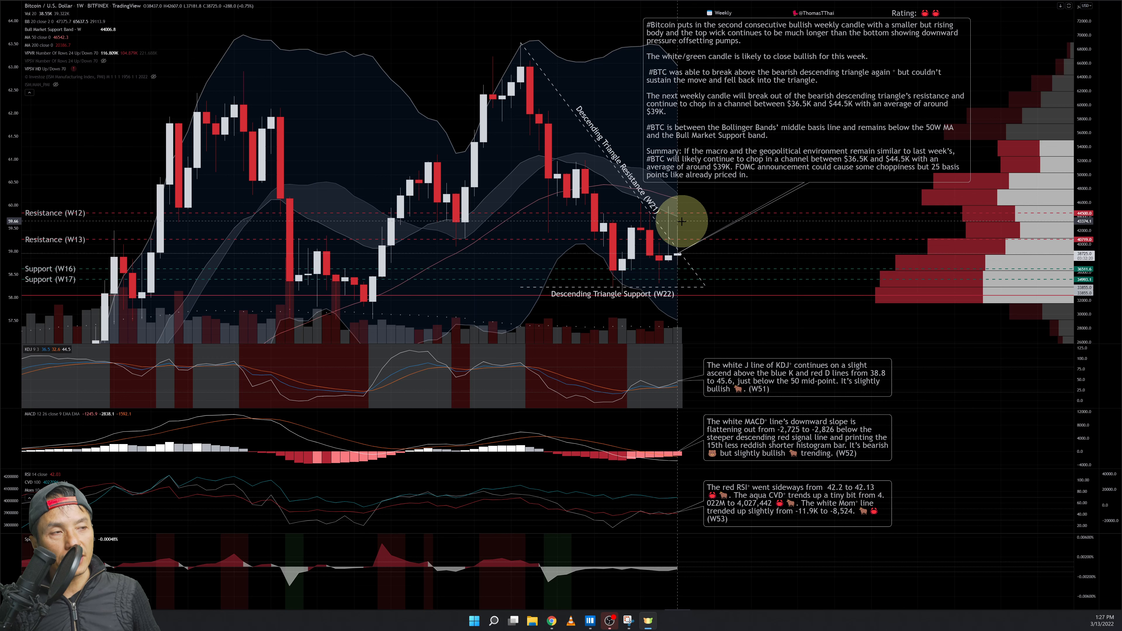
{"action": "mouse_move", "coordinate": [683, 233]}
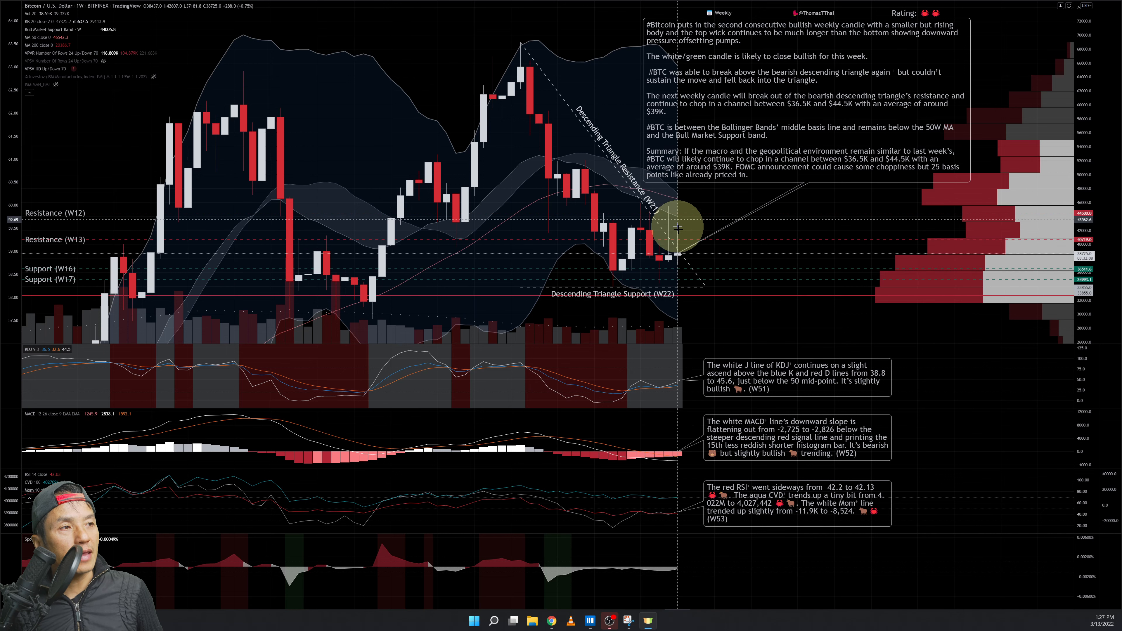
{"action": "mouse_move", "coordinate": [655, 318]}
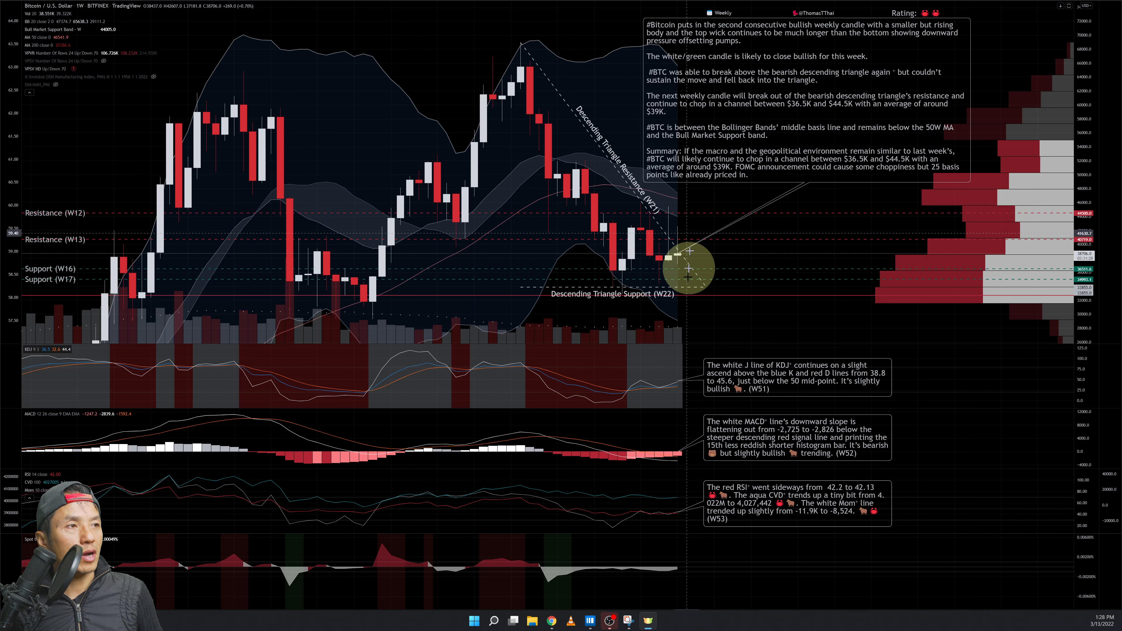
{"action": "mouse_move", "coordinate": [698, 246]}
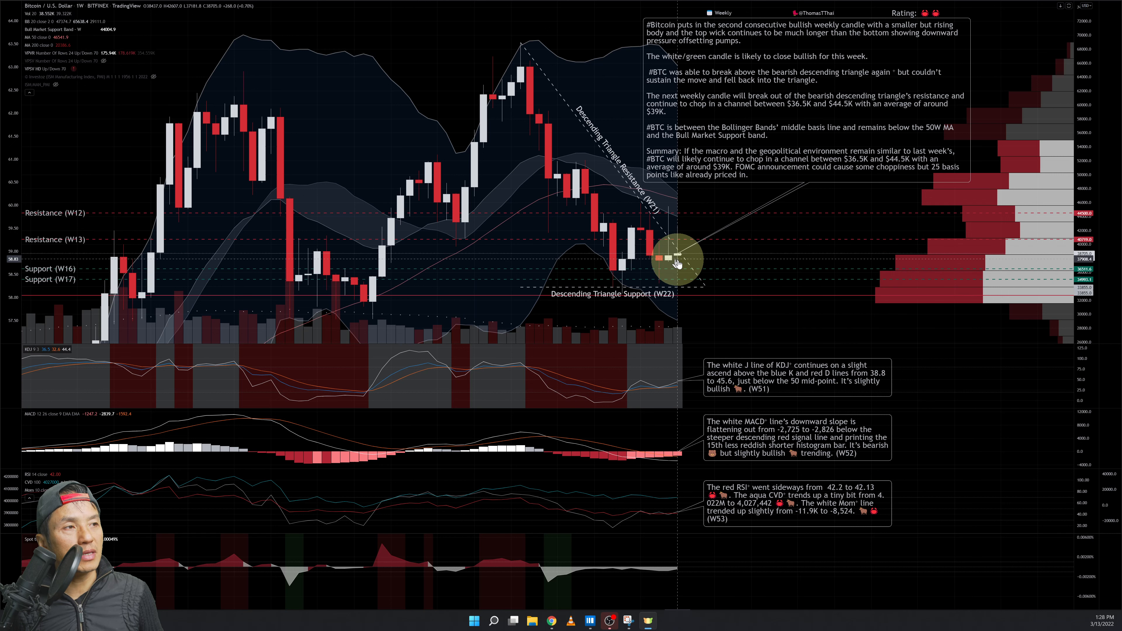
{"action": "mouse_move", "coordinate": [675, 213]}
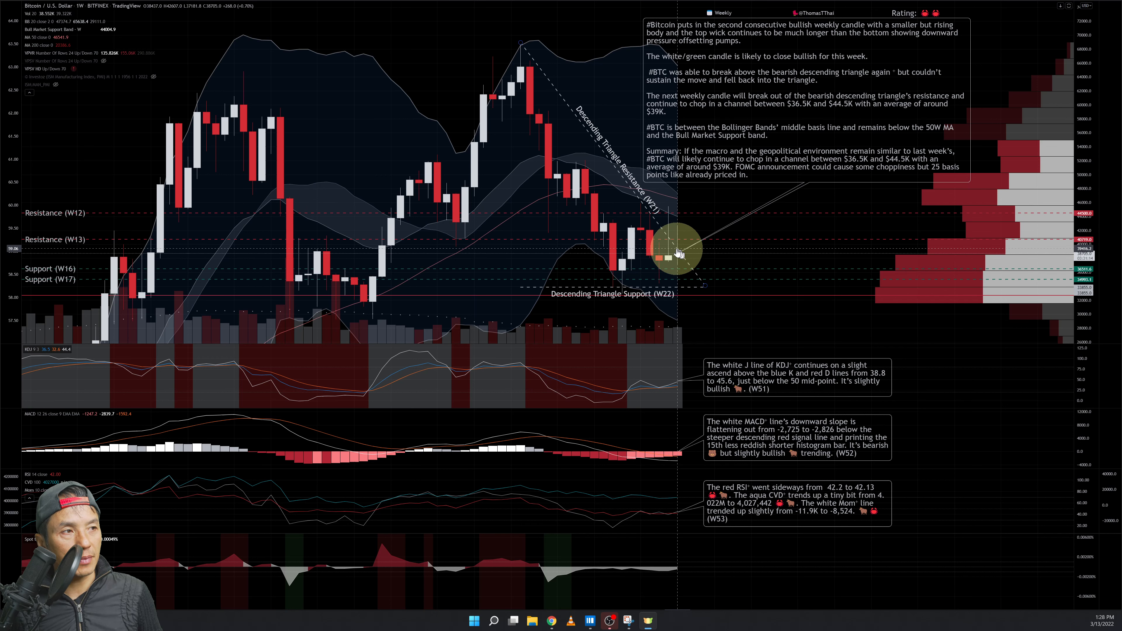
{"action": "mouse_move", "coordinate": [758, 329]}
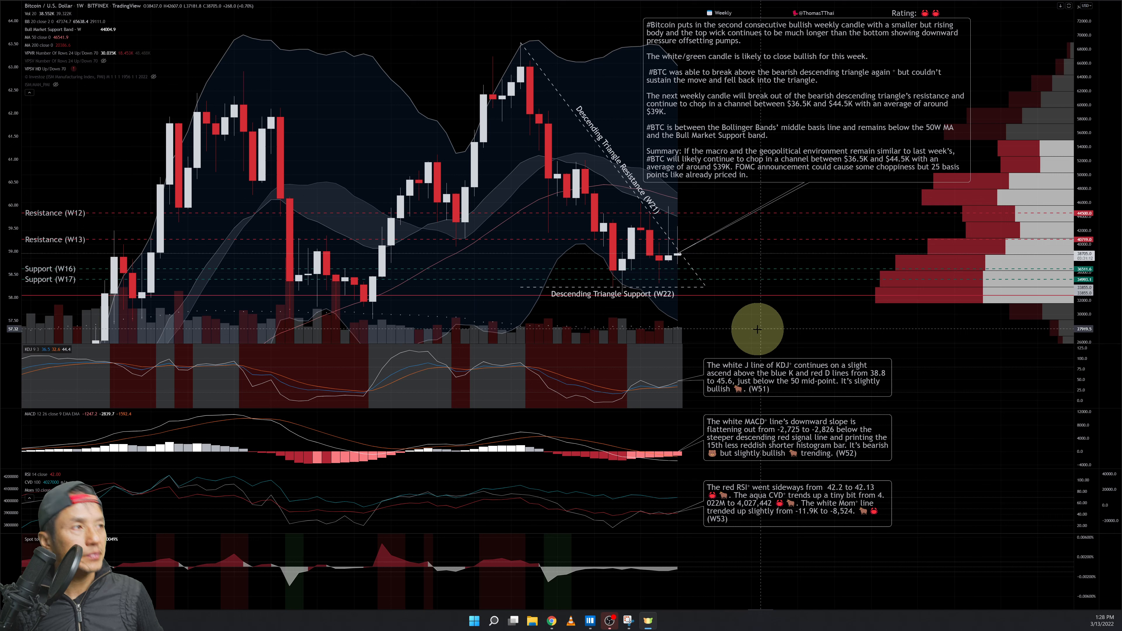
{"action": "mouse_move", "coordinate": [393, 300]}
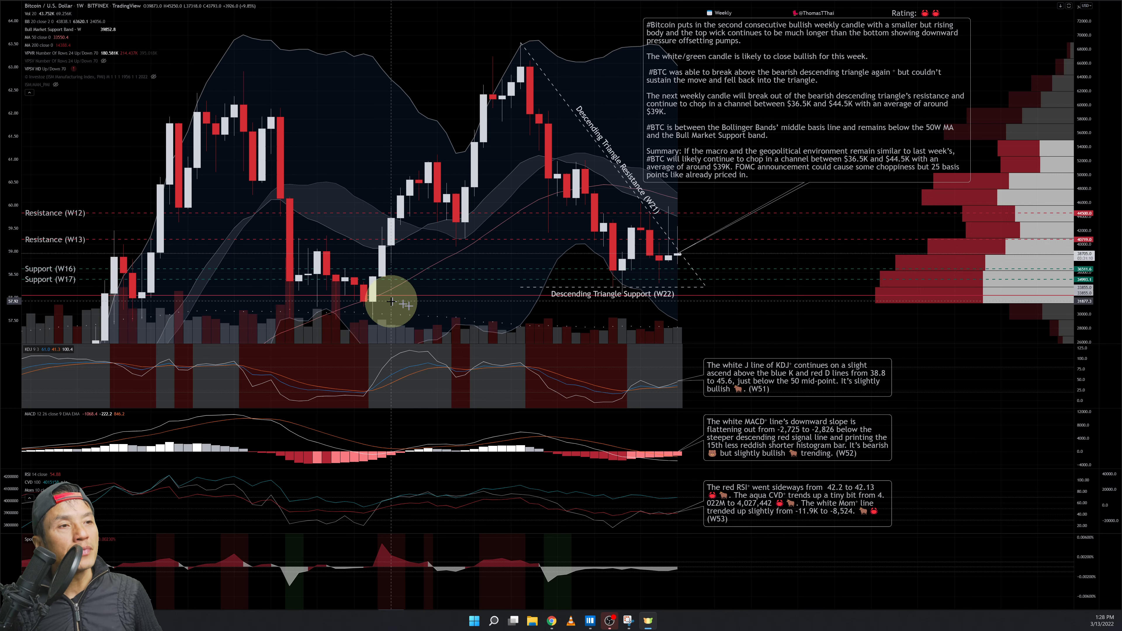
{"action": "mouse_move", "coordinate": [551, 197]}
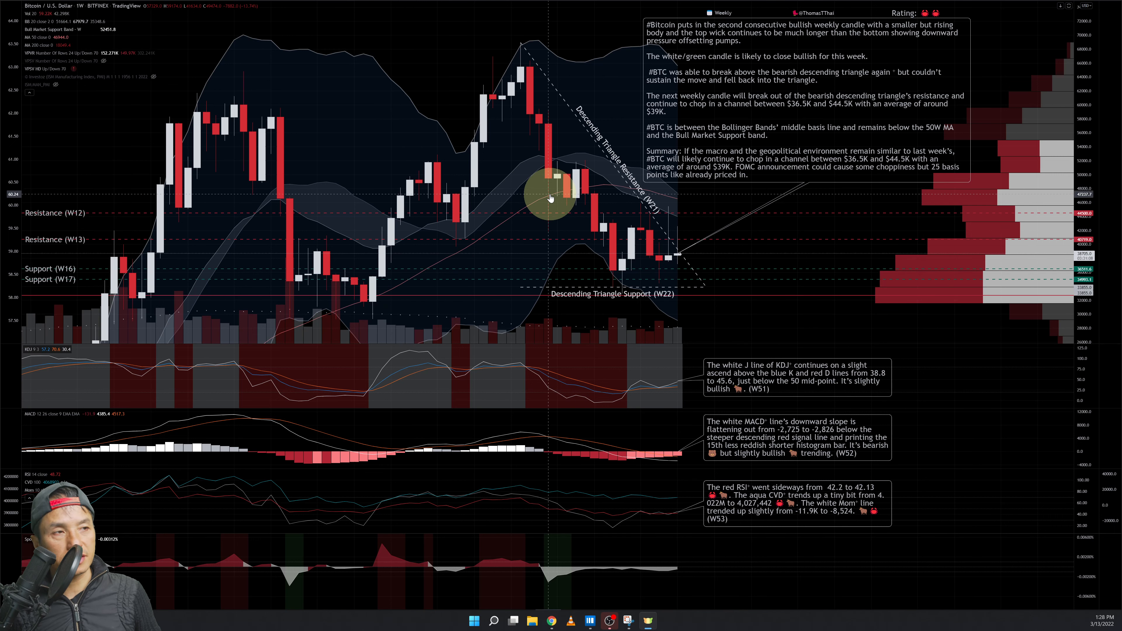
{"action": "mouse_move", "coordinate": [466, 247]}
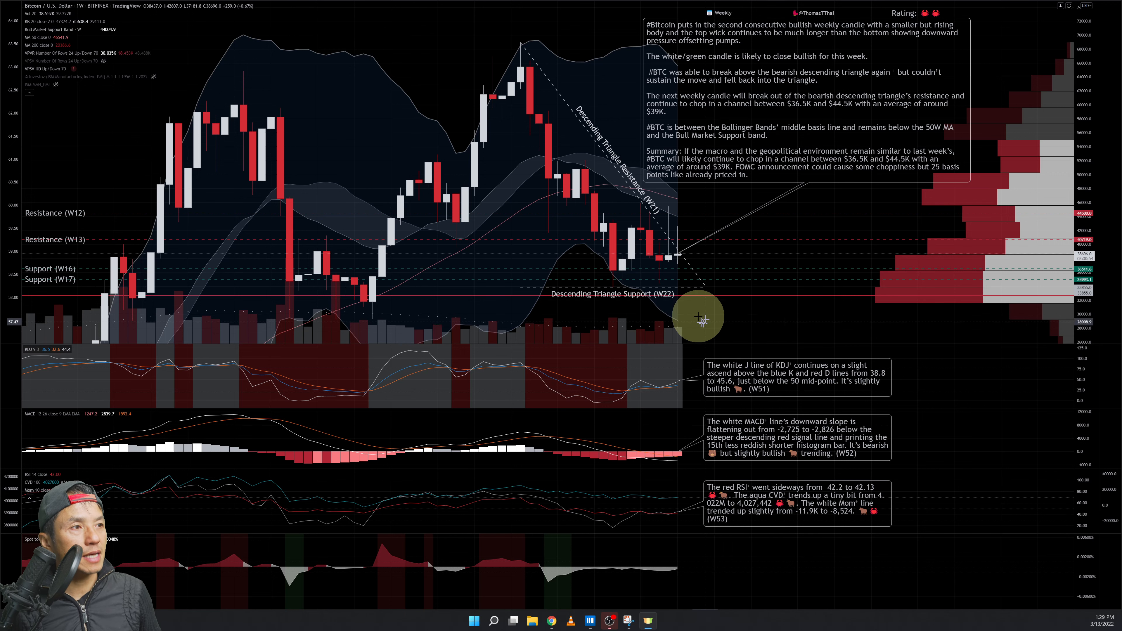
{"action": "mouse_move", "coordinate": [712, 243]}
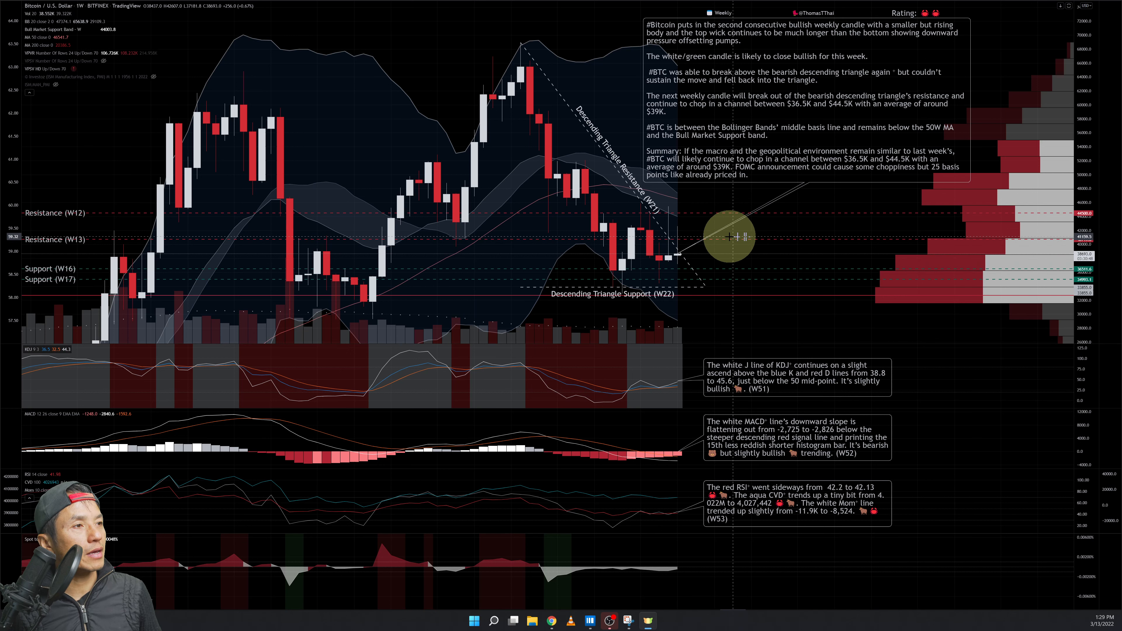
{"action": "mouse_move", "coordinate": [712, 218]}
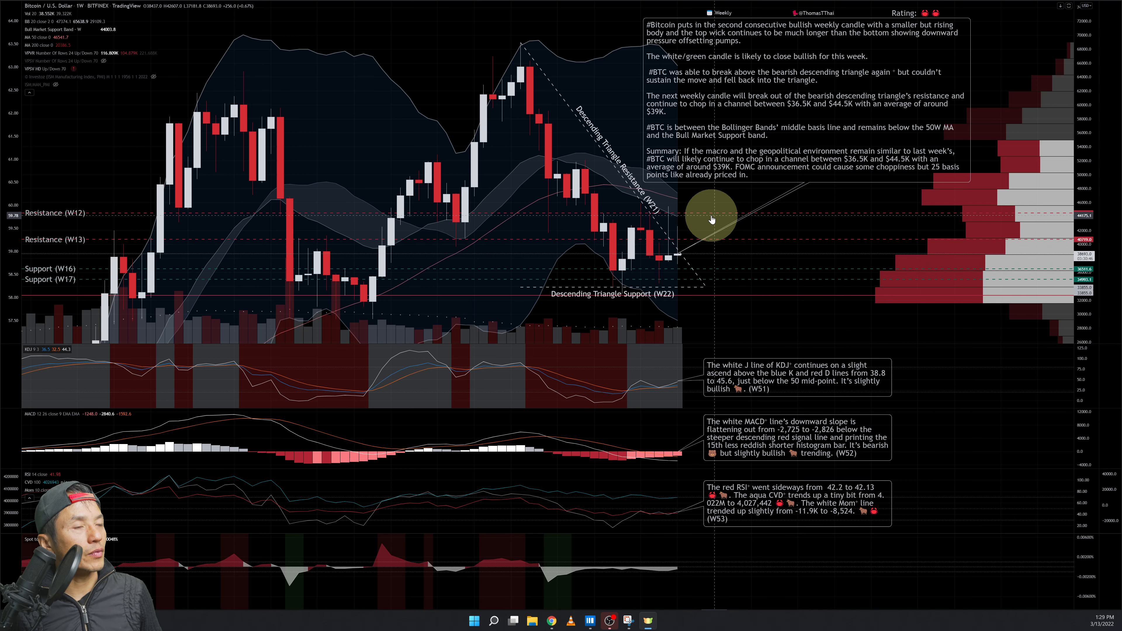
{"action": "mouse_move", "coordinate": [730, 271]}
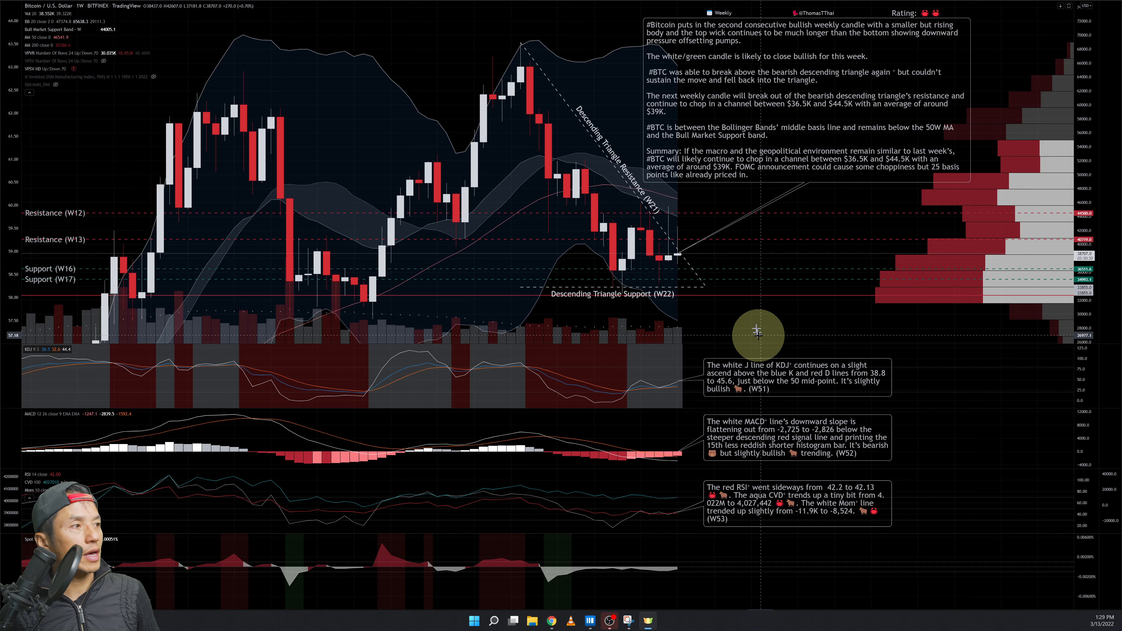
{"action": "mouse_move", "coordinate": [752, 320]}
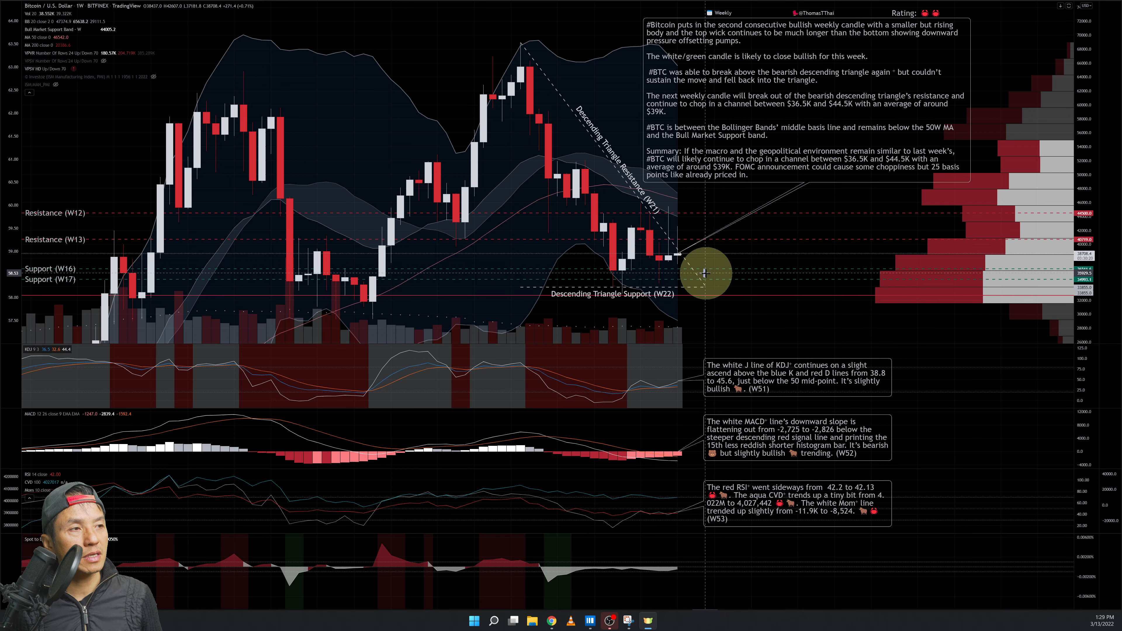
{"action": "mouse_move", "coordinate": [711, 268]}
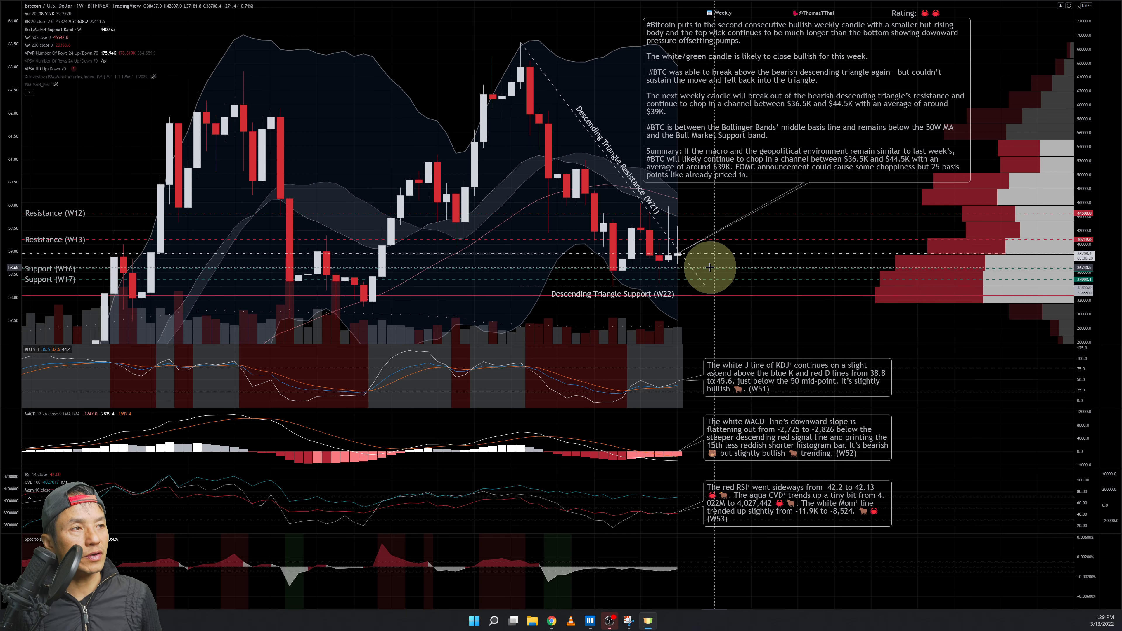
{"action": "mouse_move", "coordinate": [698, 293]}
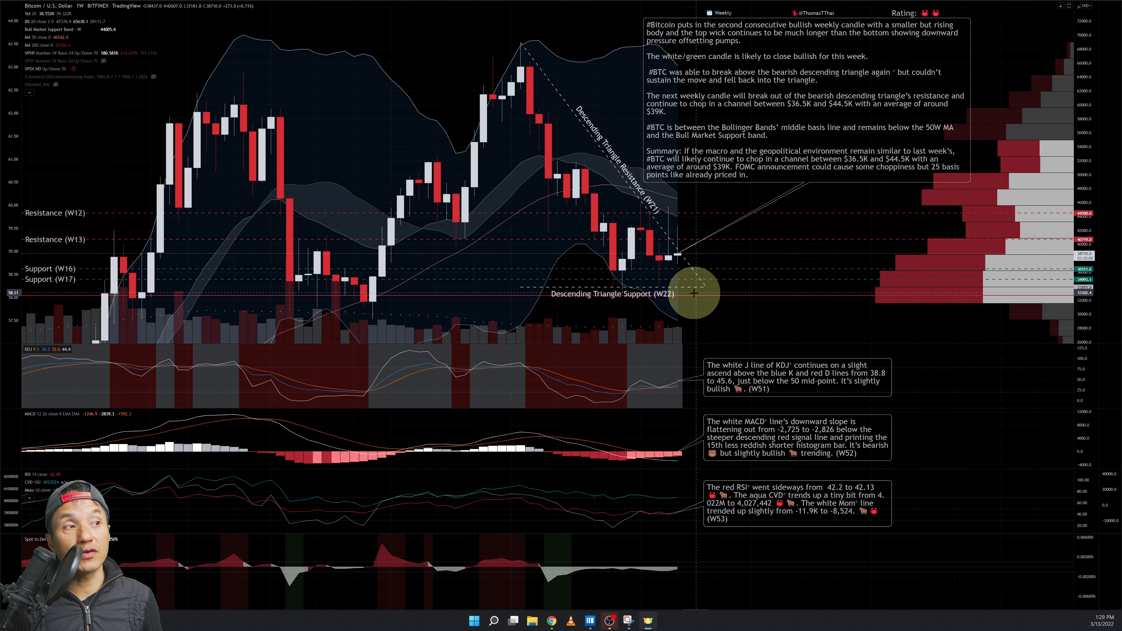
{"action": "mouse_move", "coordinate": [705, 251]}
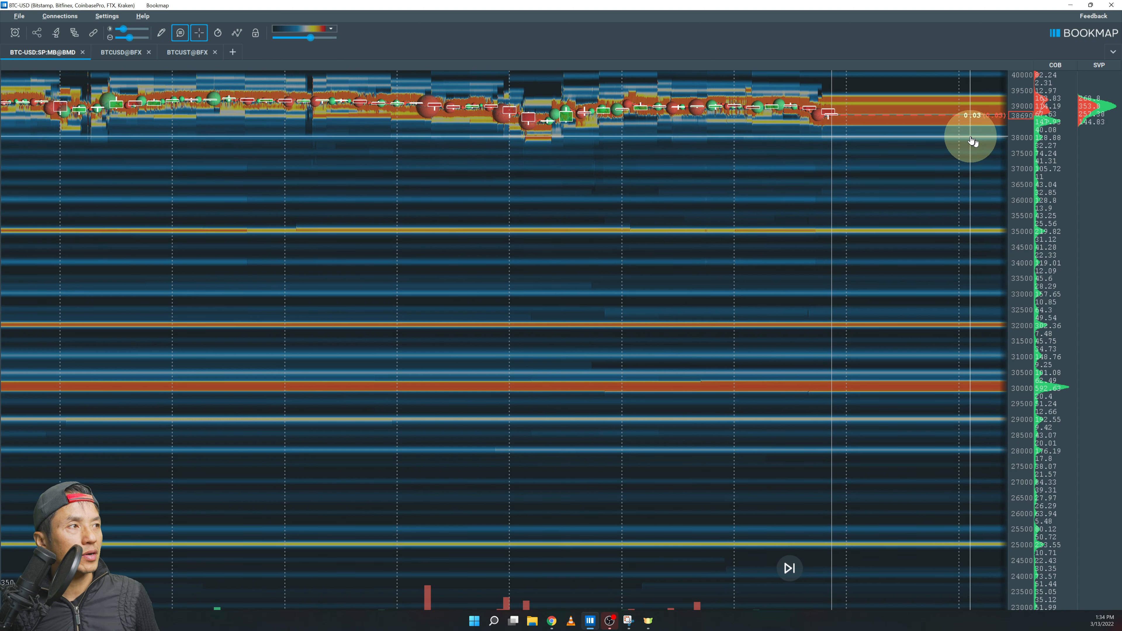
{"action": "mouse_move", "coordinate": [959, 170]}
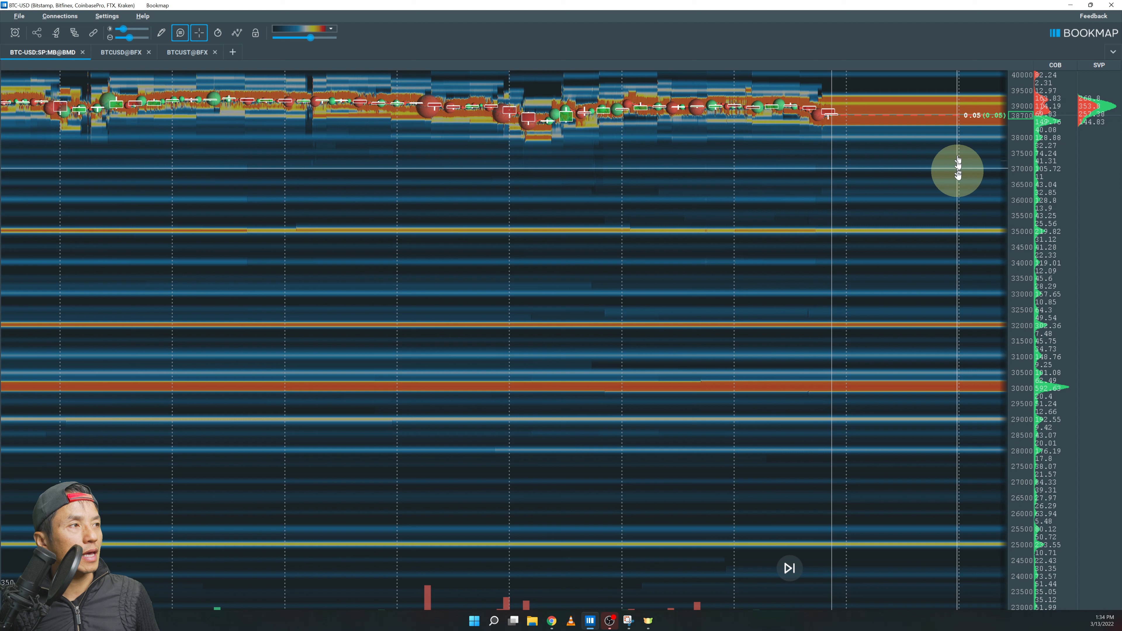
{"action": "mouse_move", "coordinate": [940, 240]}
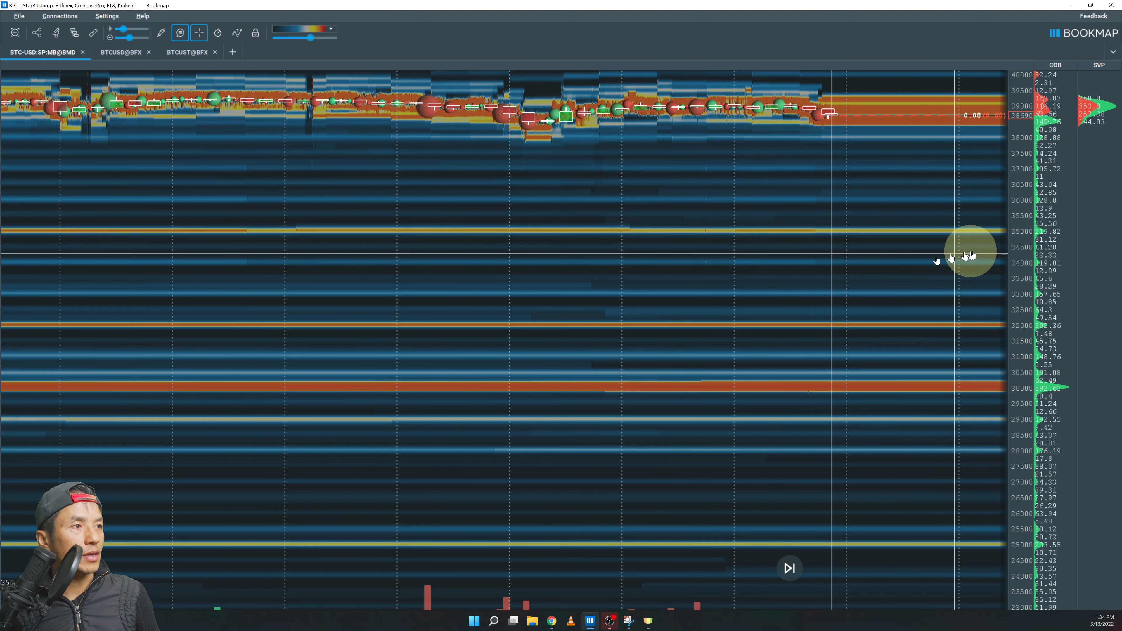
{"action": "mouse_move", "coordinate": [286, 265]}
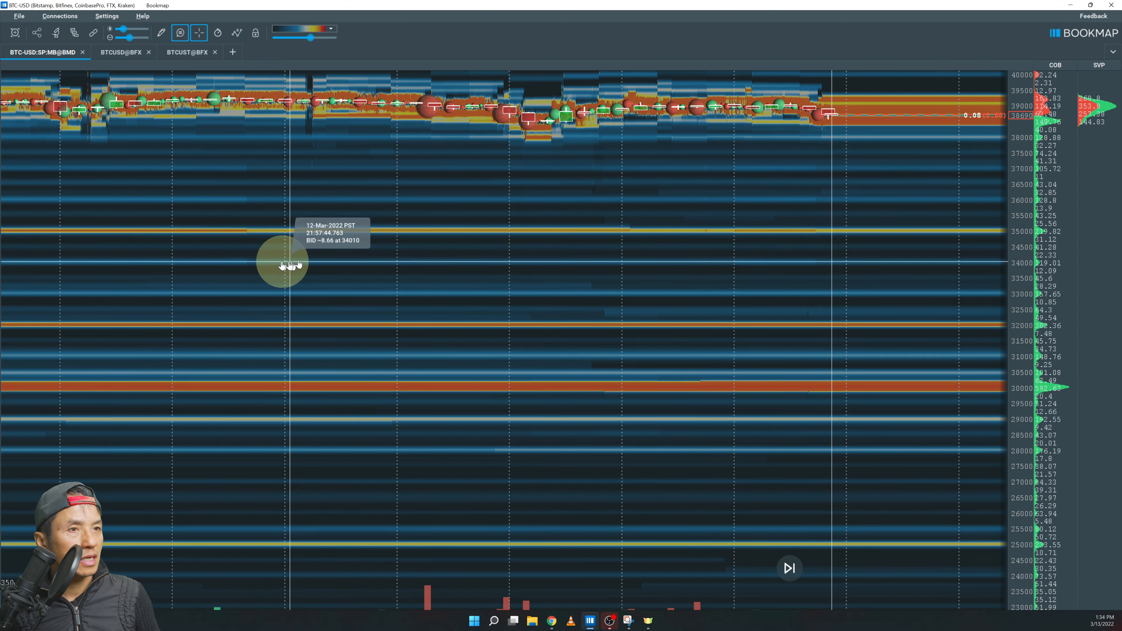
{"action": "mouse_move", "coordinate": [991, 218]}
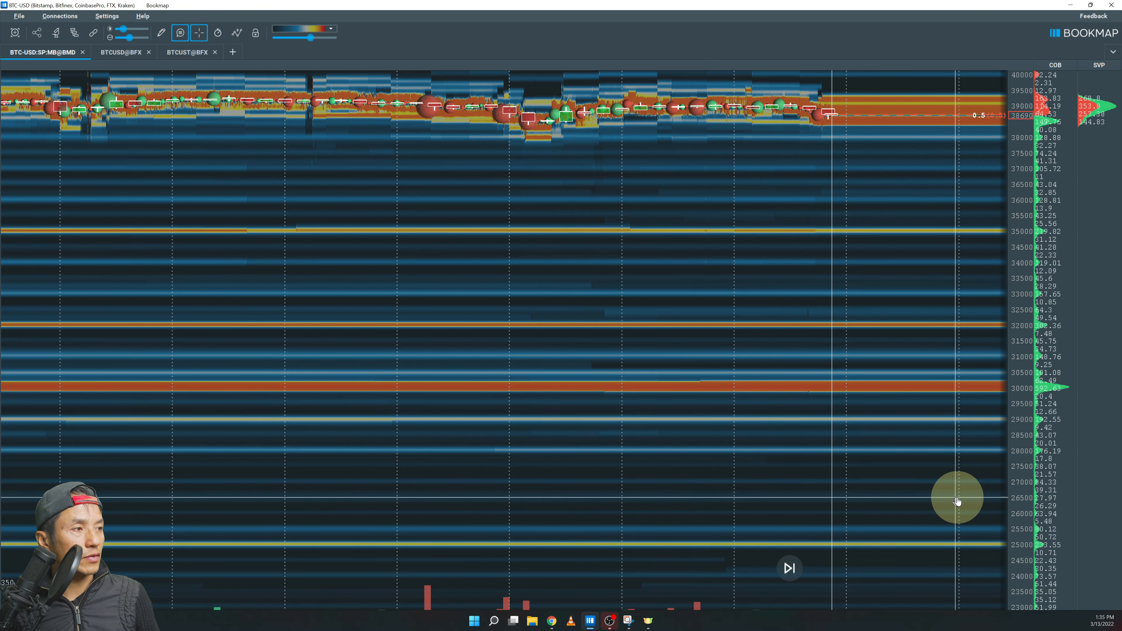
{"action": "mouse_move", "coordinate": [986, 433]}
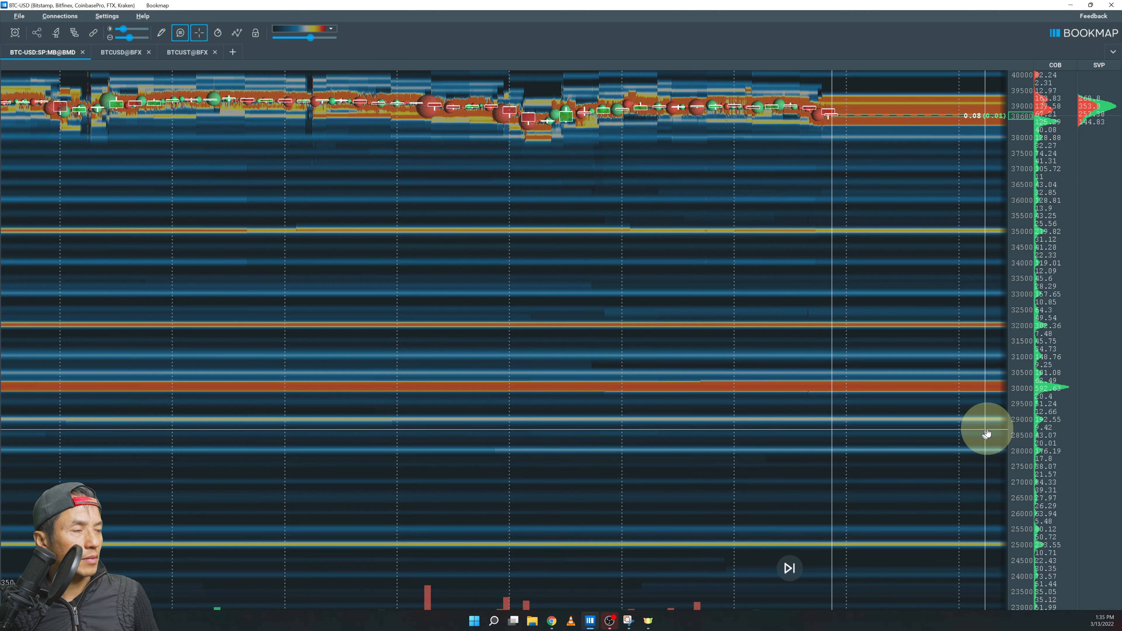
{"action": "mouse_move", "coordinate": [966, 422]}
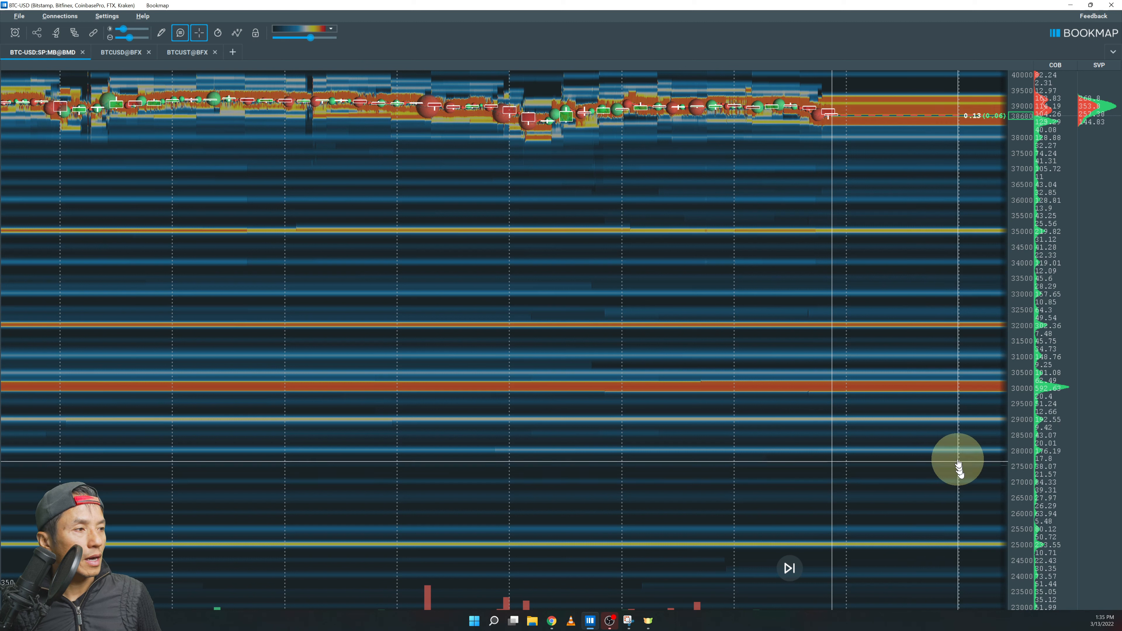
{"action": "mouse_move", "coordinate": [959, 544]}
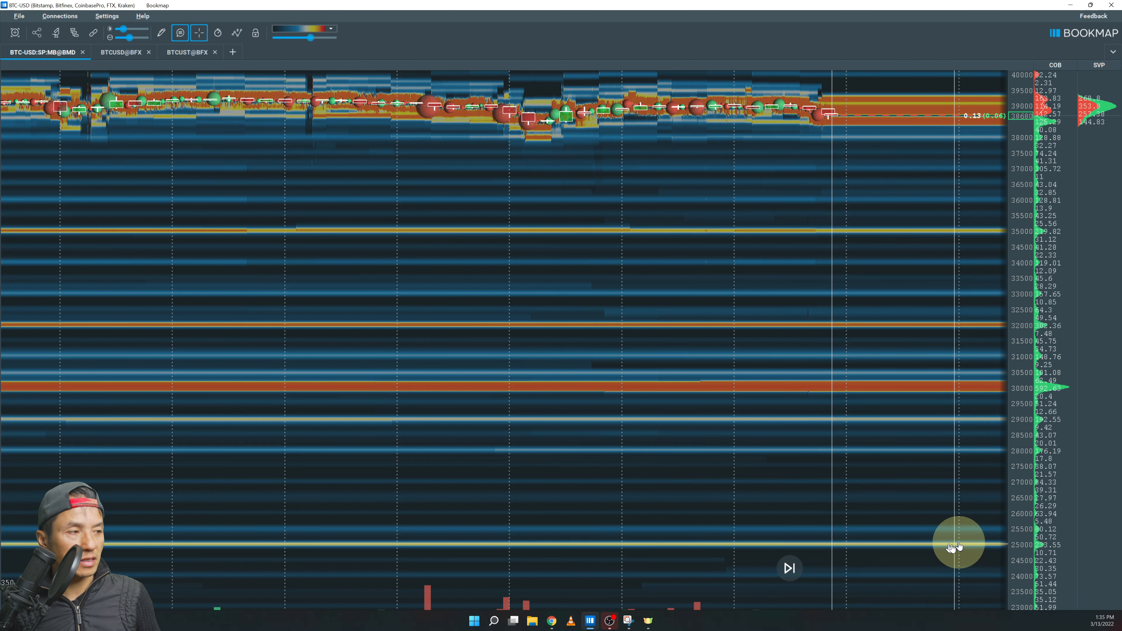
{"action": "mouse_move", "coordinate": [967, 456]}
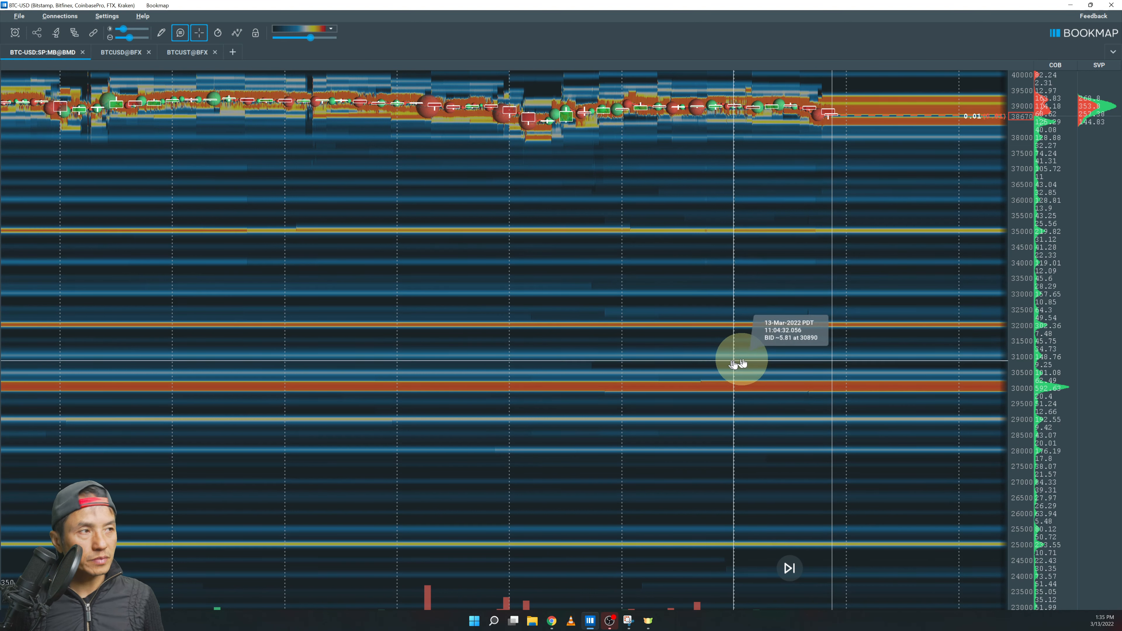
{"action": "mouse_move", "coordinate": [675, 268]}
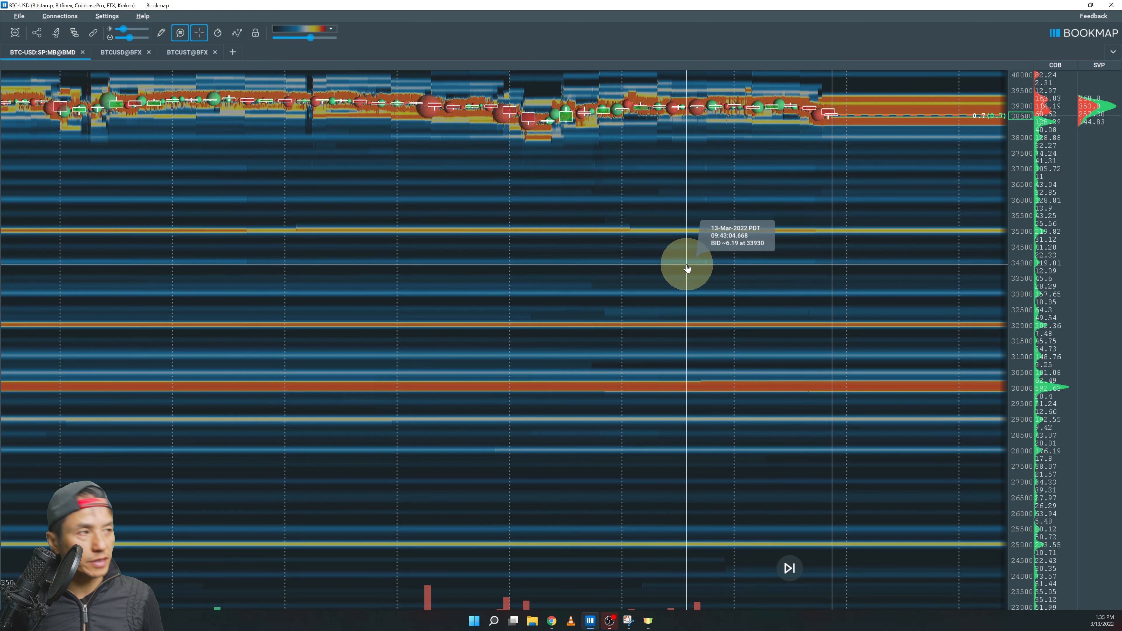
{"action": "mouse_move", "coordinate": [692, 273]}
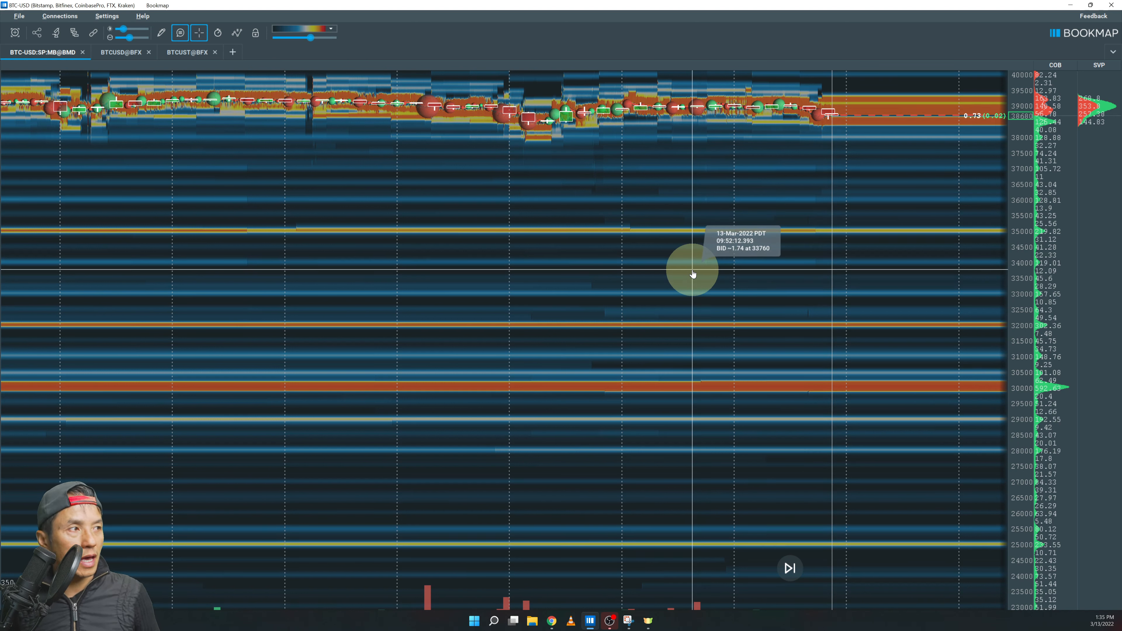